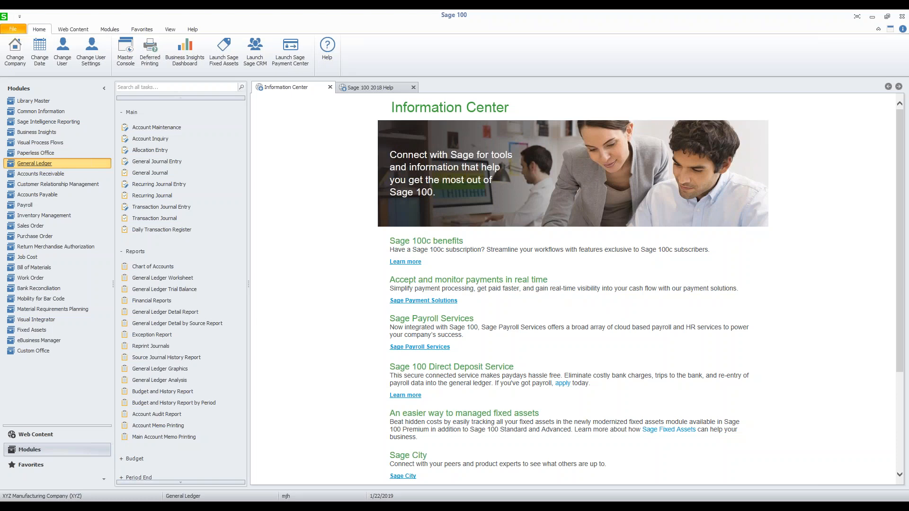
{"action": "mouse_move", "coordinate": [317, 325]}
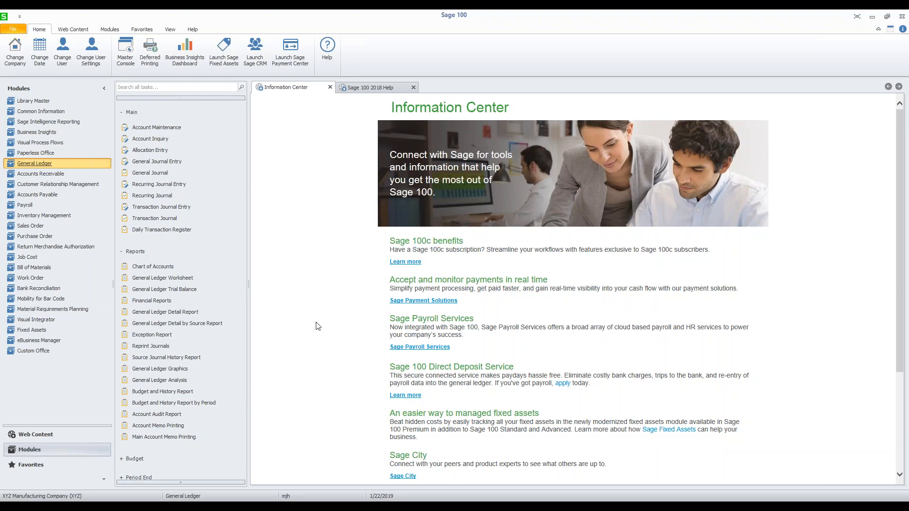
{"action": "mouse_move", "coordinate": [292, 326]}
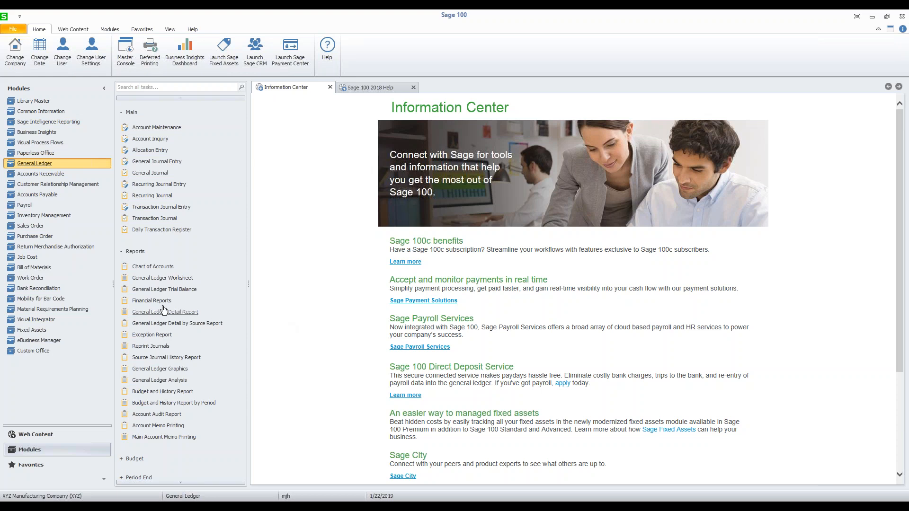
Open the Financial Reports list and launch the wizard for a new financial report.
{"action": "left_click", "coordinate": [152, 301]}
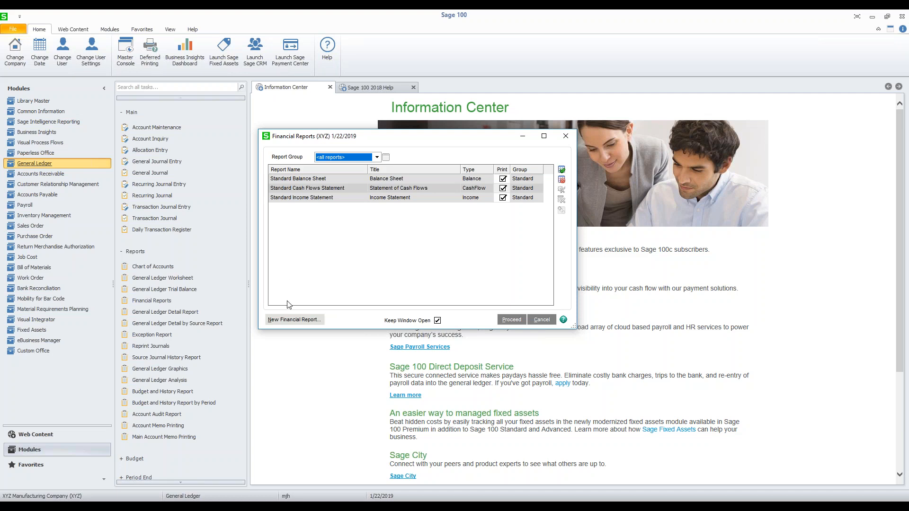
{"action": "mouse_move", "coordinate": [298, 323]}
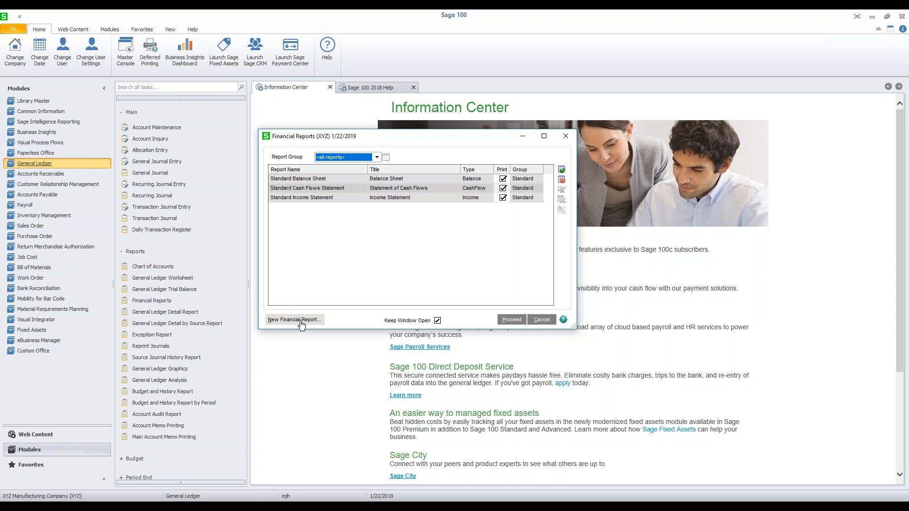
{"action": "left_click", "coordinate": [292, 320]}
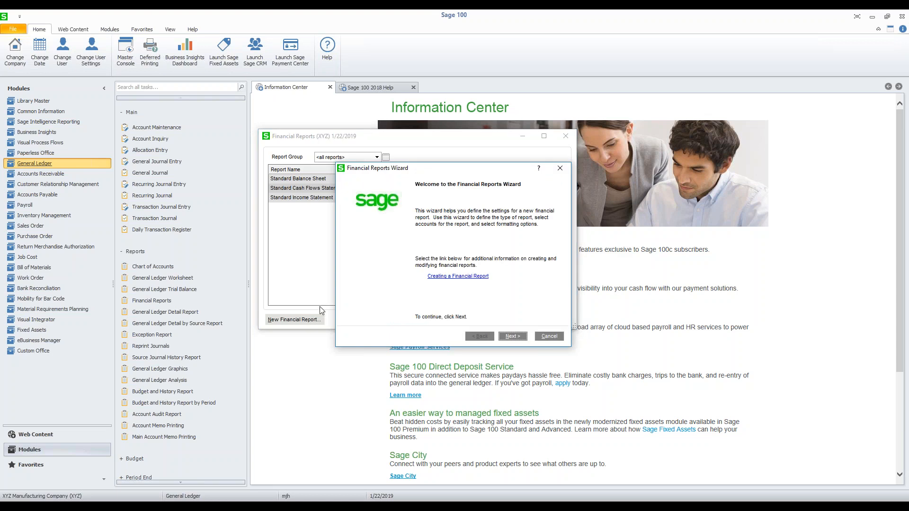
{"action": "mouse_move", "coordinate": [367, 265]}
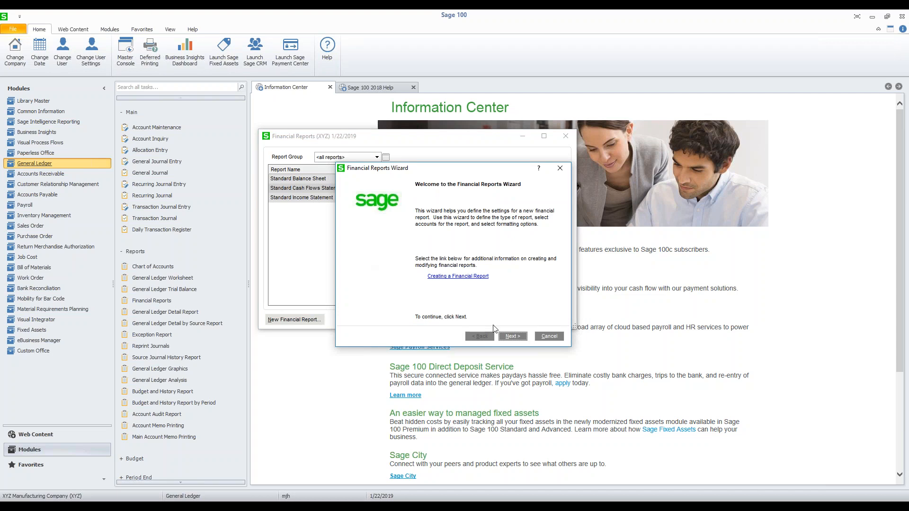
Define Income Statement report 'Test', titled 'Income Statement - customized', in group 'custom'.
{"action": "left_click", "coordinate": [511, 337]}
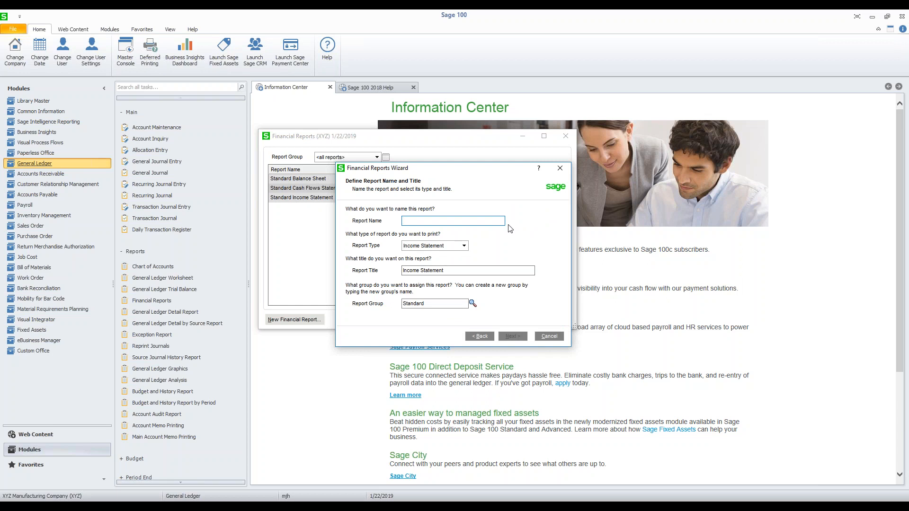
{"action": "type", "text": "Test"}
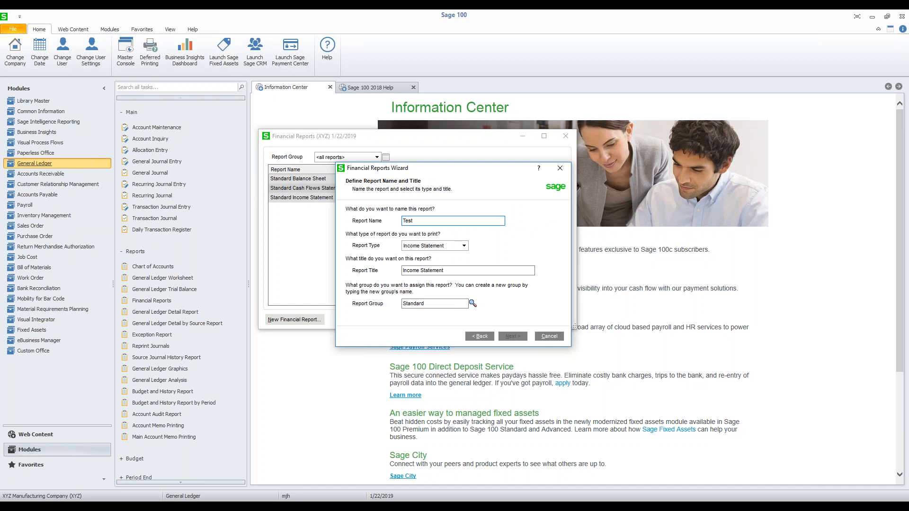
{"action": "left_click", "coordinate": [465, 245]}
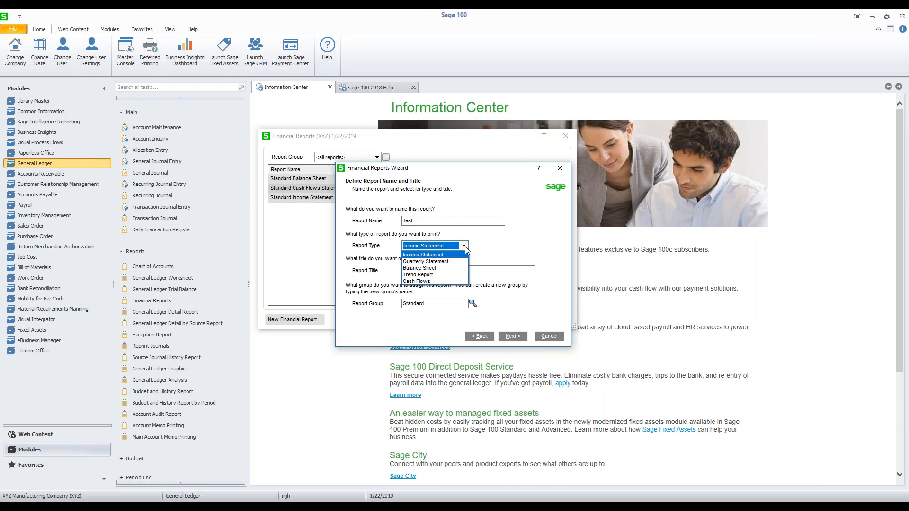
{"action": "left_click", "coordinate": [423, 253]}
{"action": "type", "text": "Income Statement -"}
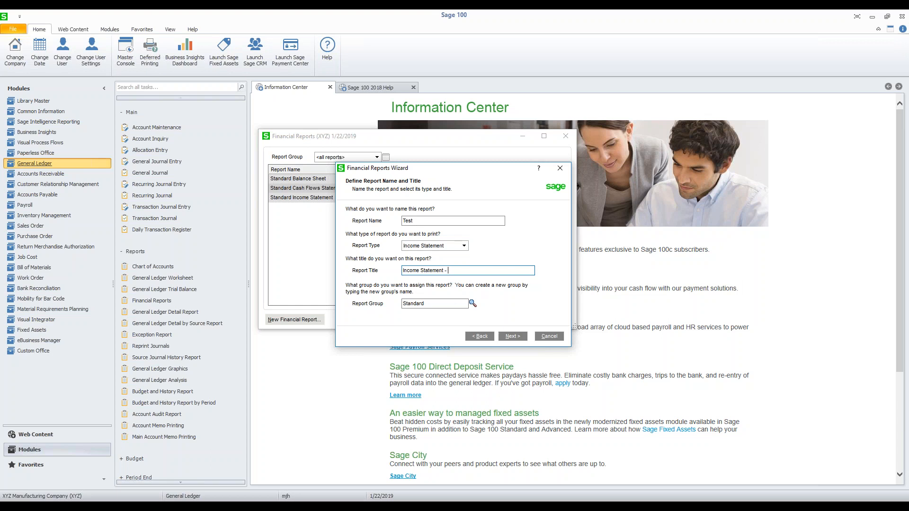
{"action": "type", "text": "customized"}
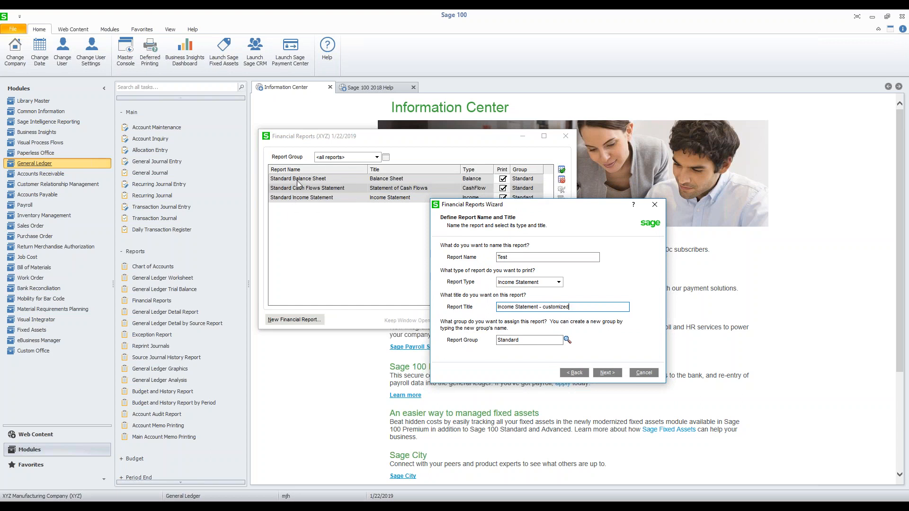
{"action": "left_click", "coordinate": [528, 340]}
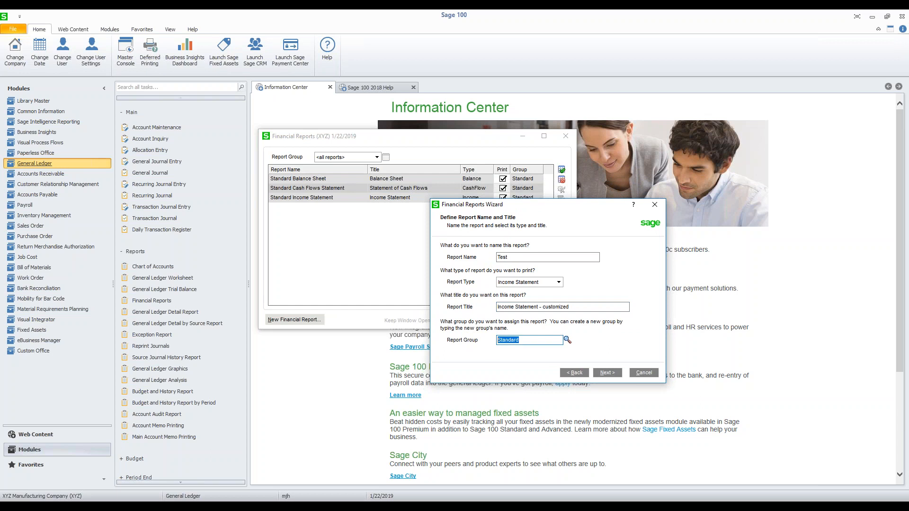
{"action": "type", "text": "custom"}
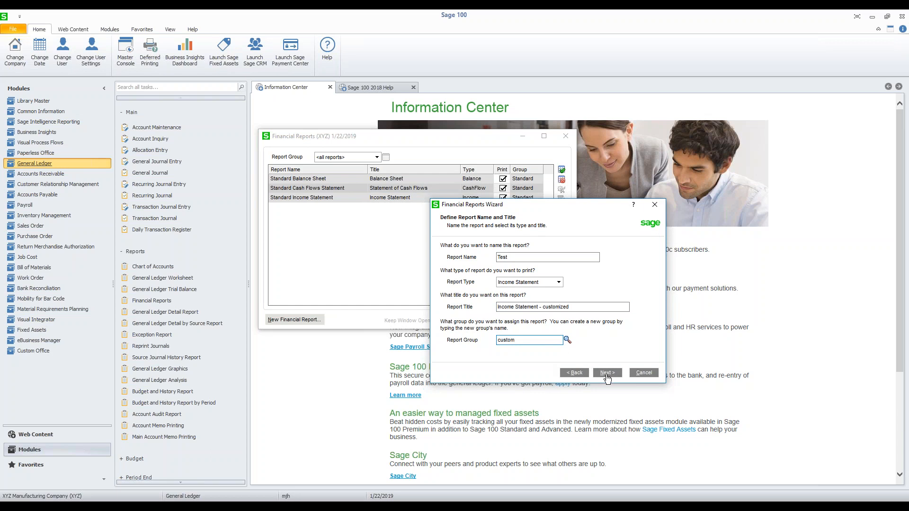
On the income statement format page, keep Combined Statement as the statement type.
{"action": "left_click", "coordinate": [607, 372]}
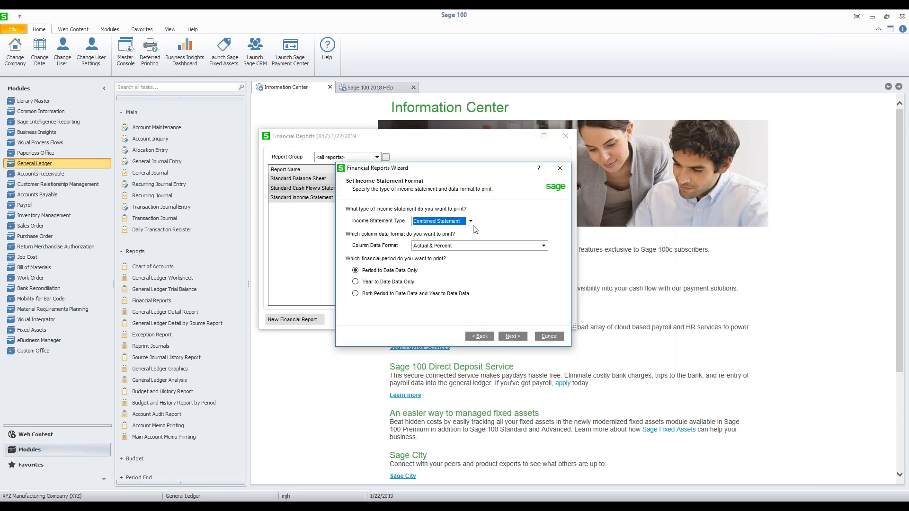
{"action": "left_click", "coordinate": [470, 221]}
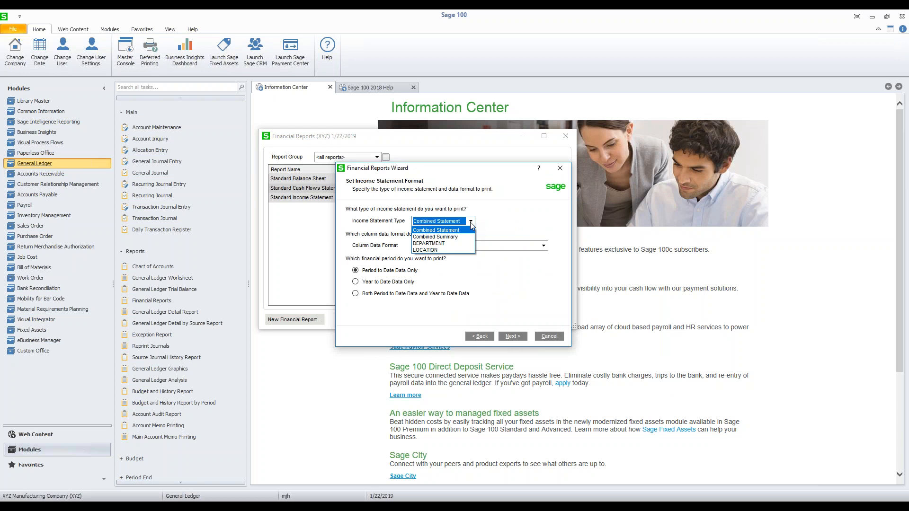
{"action": "mouse_move", "coordinate": [442, 243]}
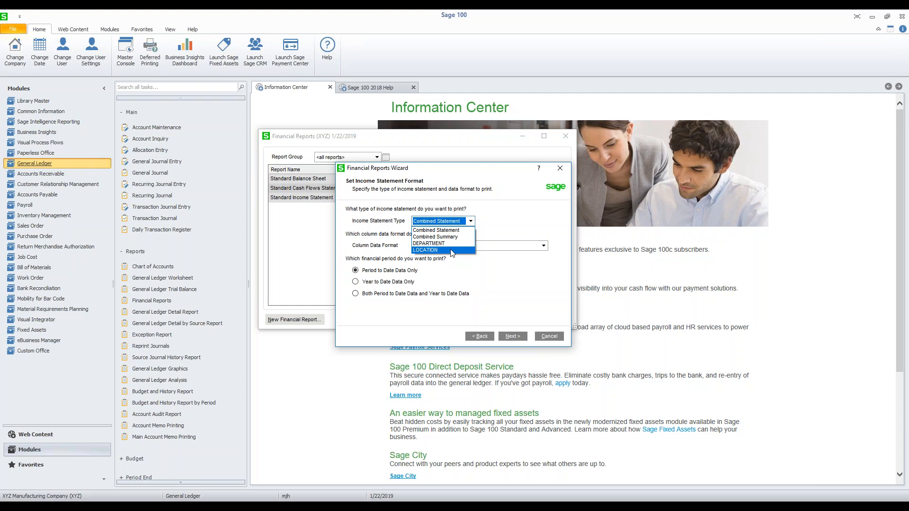
{"action": "mouse_move", "coordinate": [447, 230]}
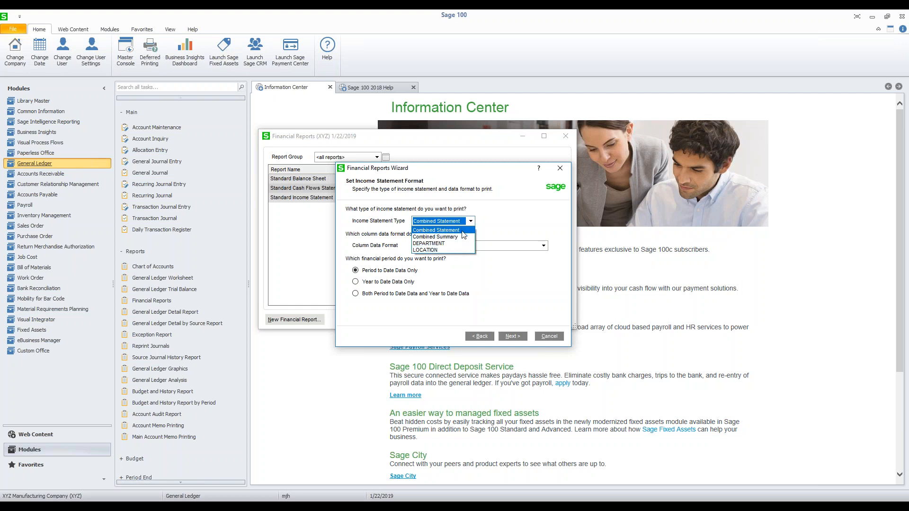
{"action": "mouse_move", "coordinate": [466, 231]}
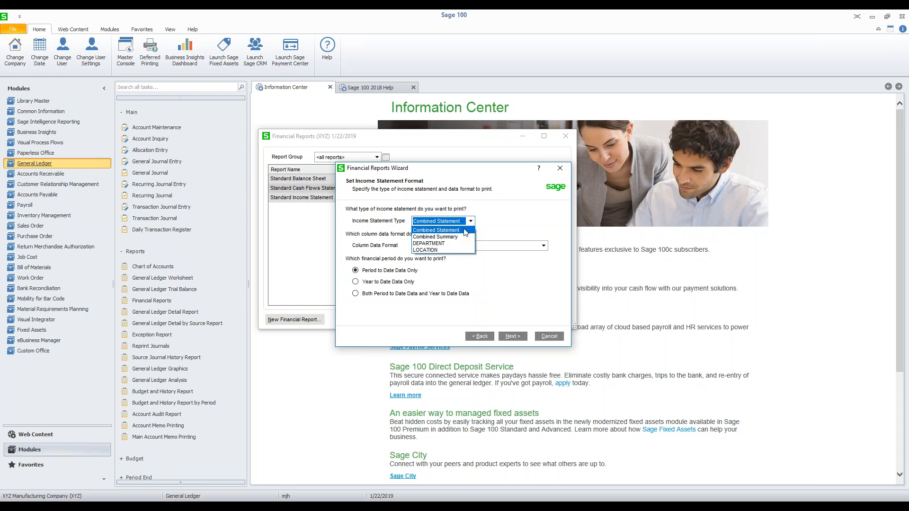
{"action": "left_click", "coordinate": [436, 230]}
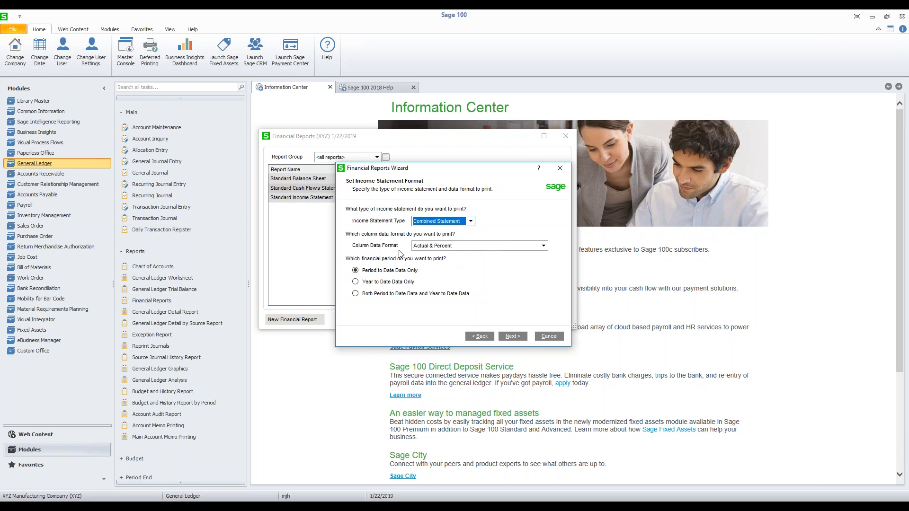
{"action": "mouse_move", "coordinate": [549, 250]}
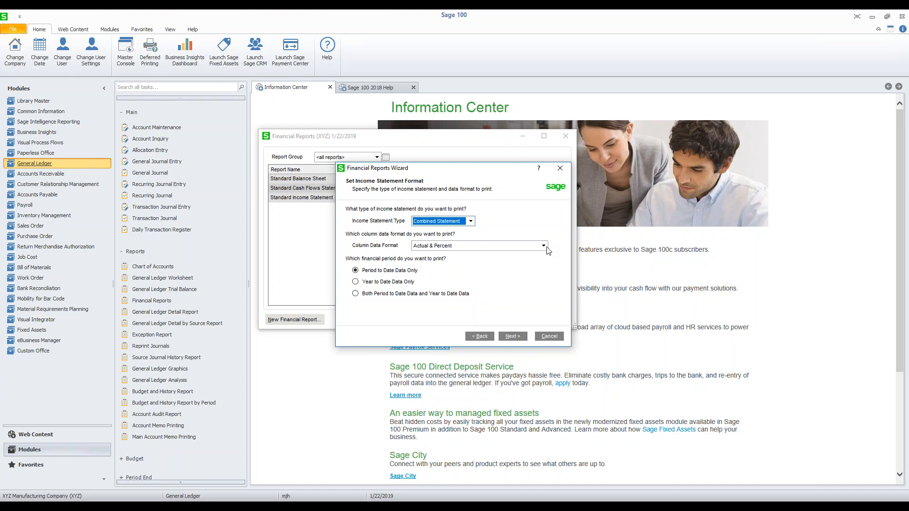
Use Actual, Prior Period, Variance and Variance Percent columns for period- and year-to-date.
{"action": "left_click", "coordinate": [543, 245]}
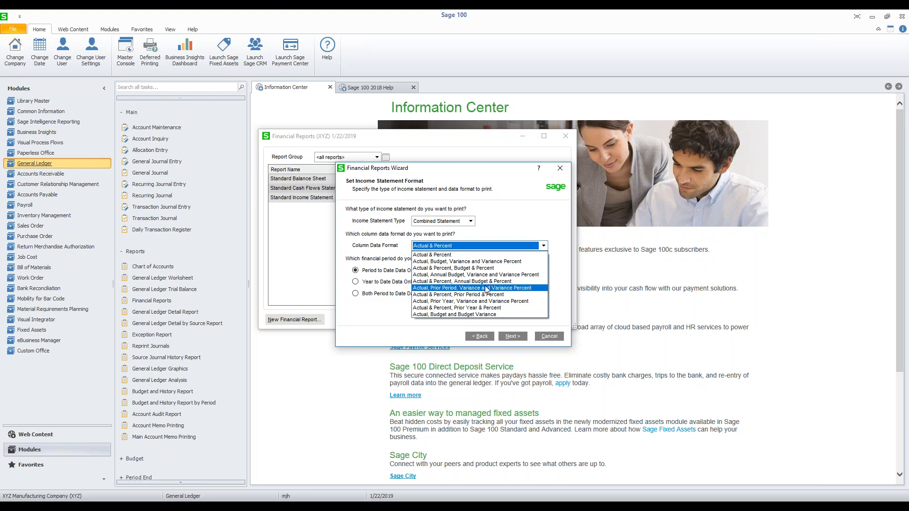
{"action": "mouse_move", "coordinate": [529, 293]}
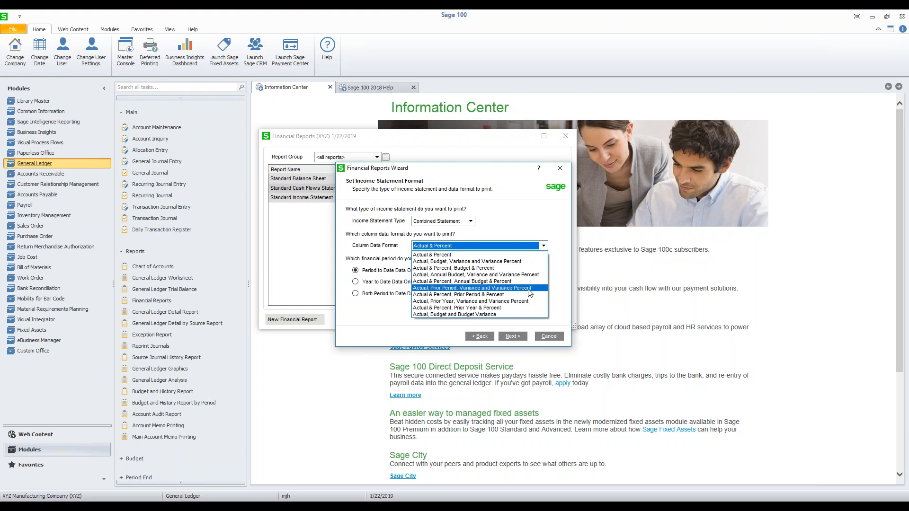
{"action": "left_click", "coordinate": [473, 288]}
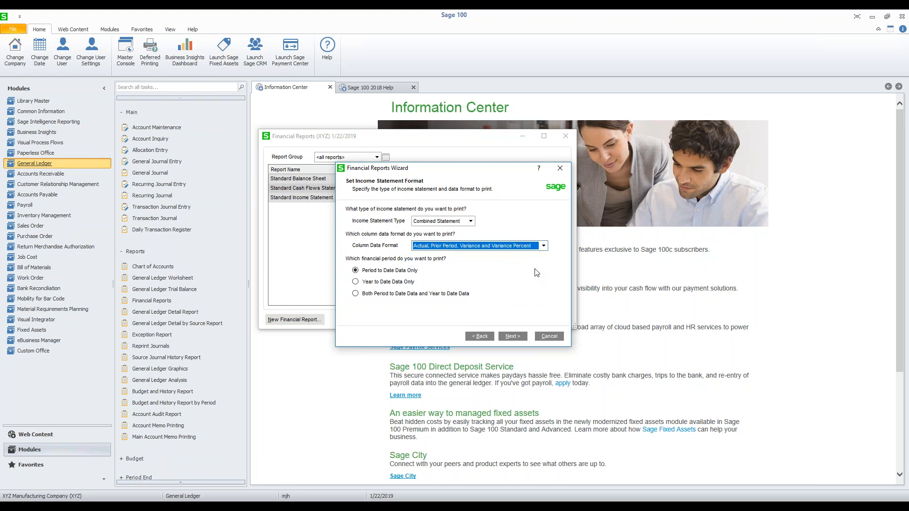
{"action": "mouse_move", "coordinate": [370, 279]}
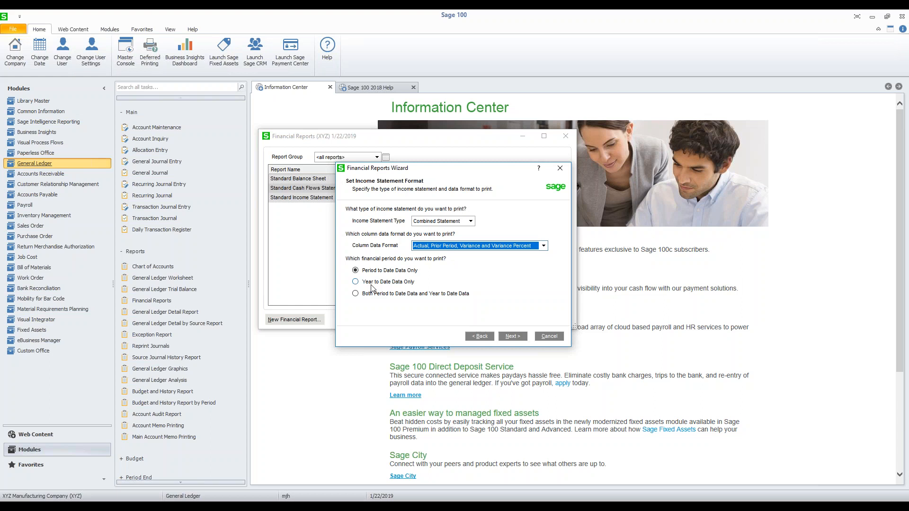
{"action": "mouse_move", "coordinate": [357, 301]}
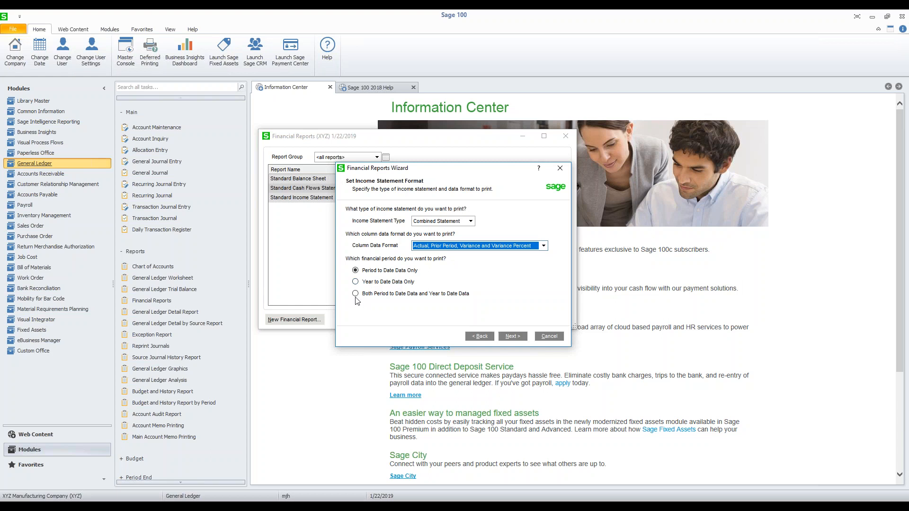
{"action": "left_click", "coordinate": [356, 293]}
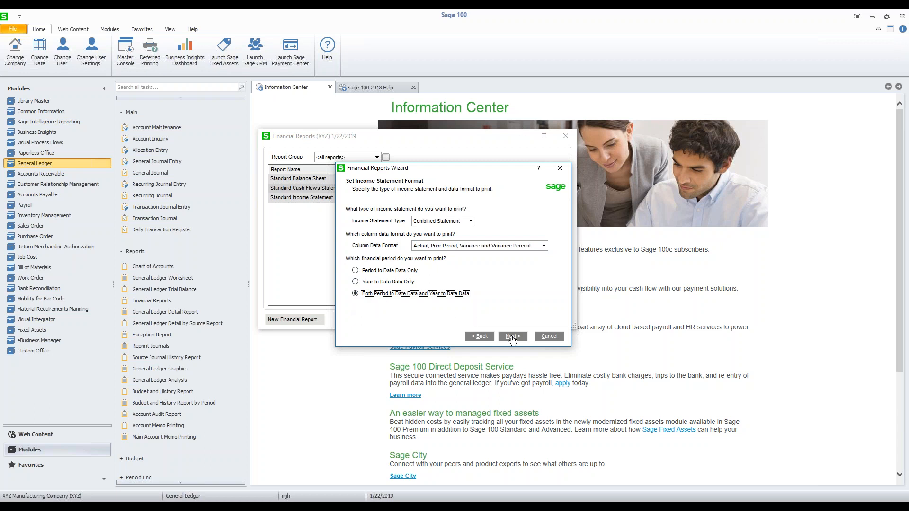
Keep two-decimal number format with Prefix for negative values and reach additional options.
{"action": "left_click", "coordinate": [512, 336]}
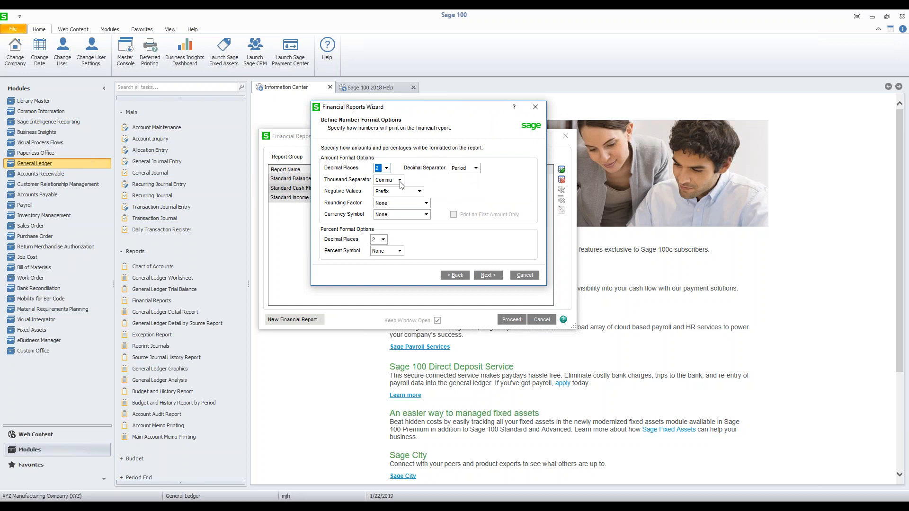
{"action": "mouse_move", "coordinate": [411, 199]}
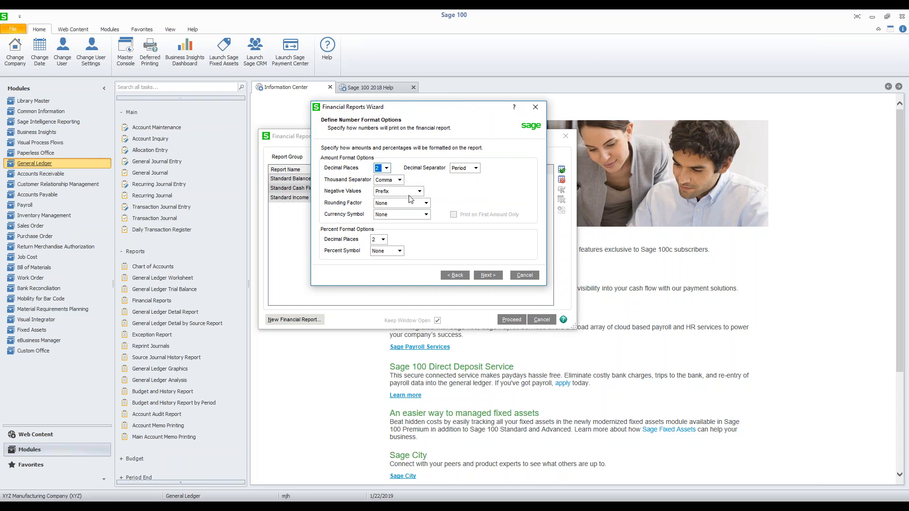
{"action": "mouse_move", "coordinate": [408, 197]}
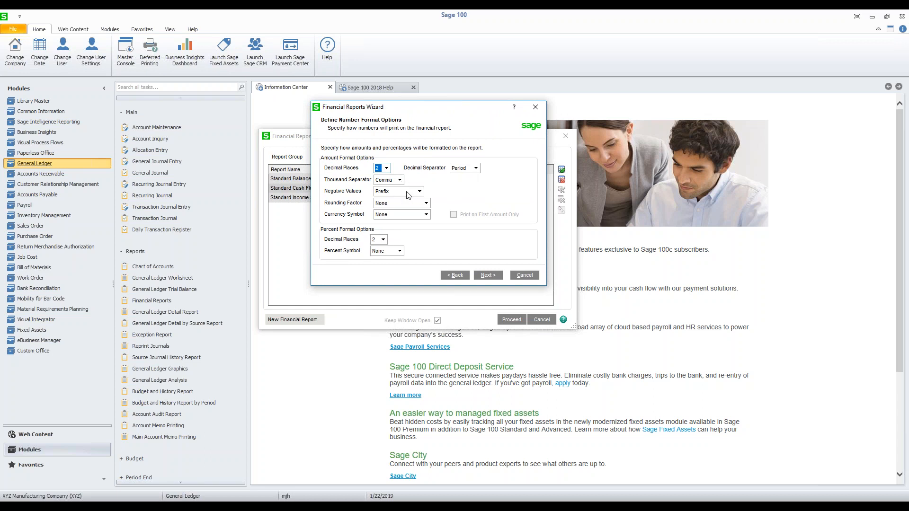
{"action": "left_click", "coordinate": [419, 192]}
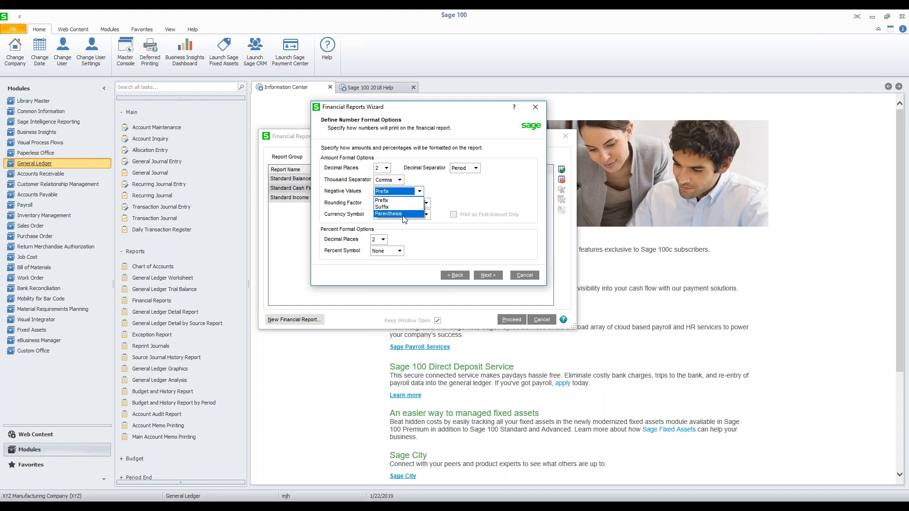
{"action": "left_click", "coordinate": [382, 191]}
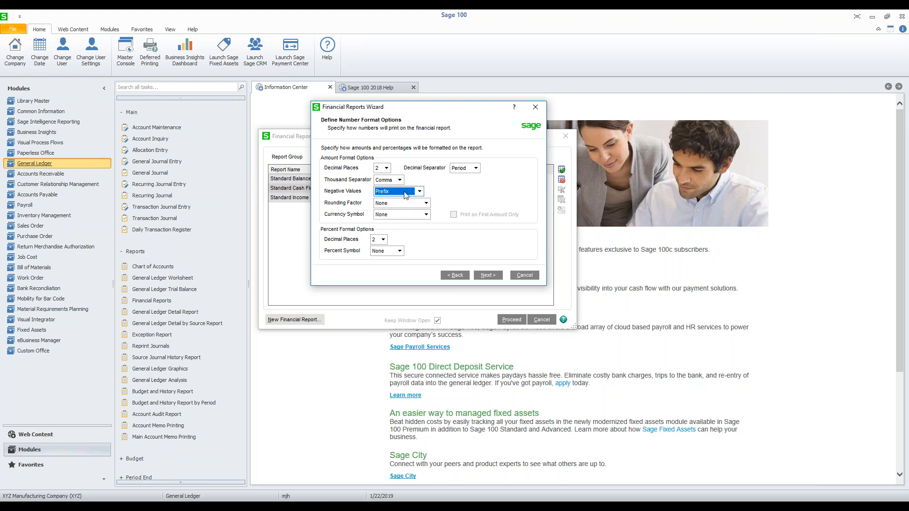
{"action": "mouse_move", "coordinate": [412, 215]}
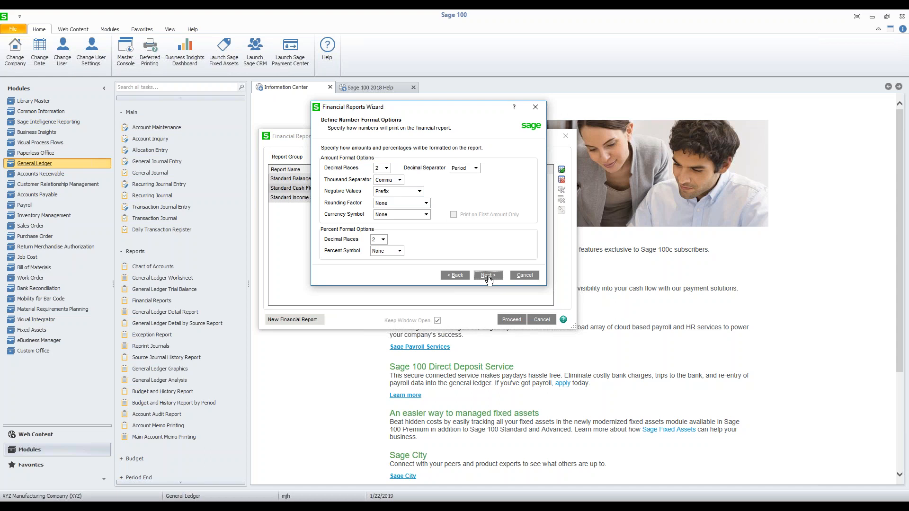
{"action": "left_click", "coordinate": [486, 275]}
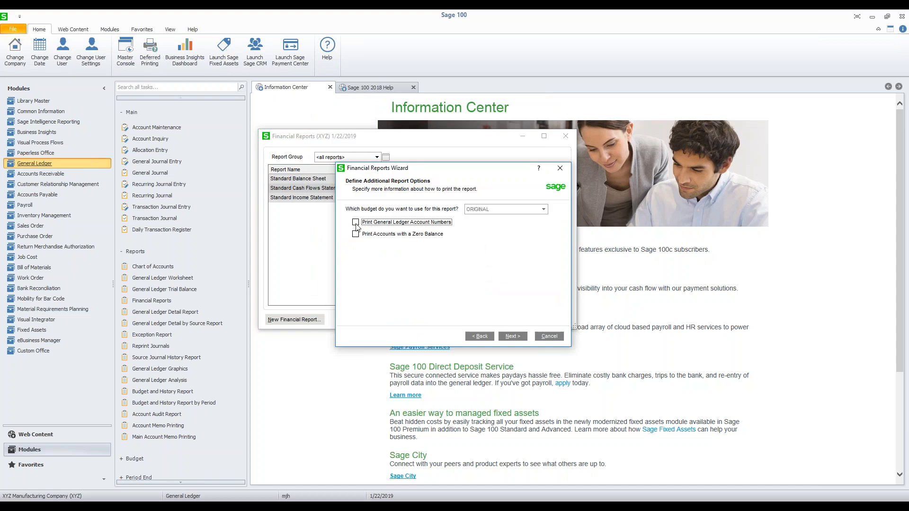
Enable Print General Ledger Account Numbers and advance to the footnote page.
{"action": "left_click", "coordinate": [355, 222]}
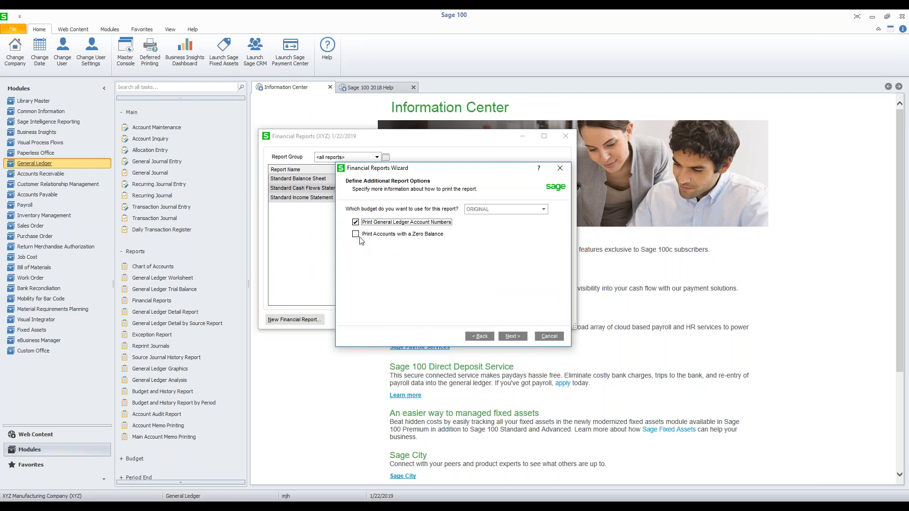
{"action": "mouse_move", "coordinate": [400, 242]}
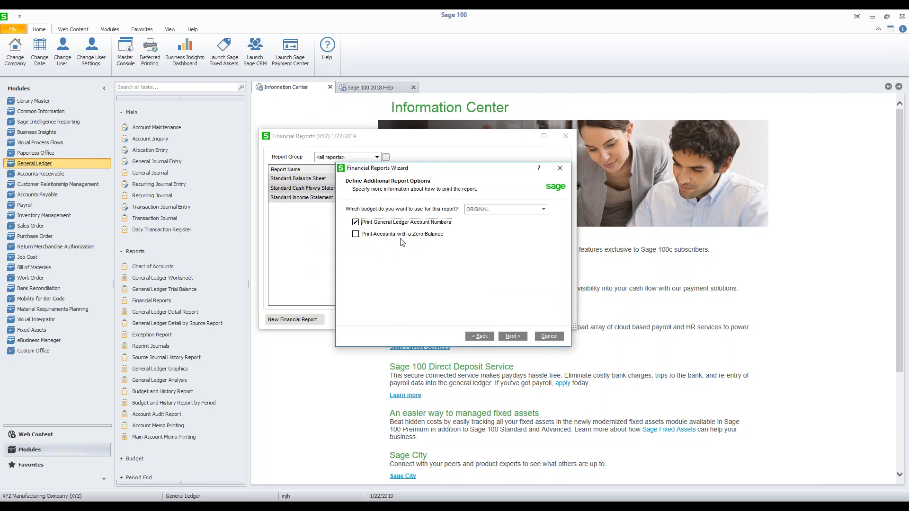
{"action": "mouse_move", "coordinate": [422, 244]}
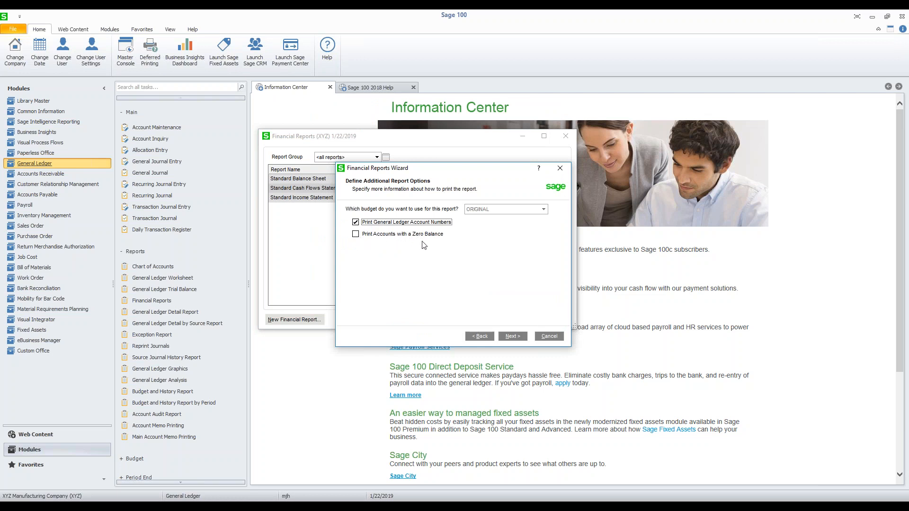
{"action": "mouse_move", "coordinate": [519, 341]}
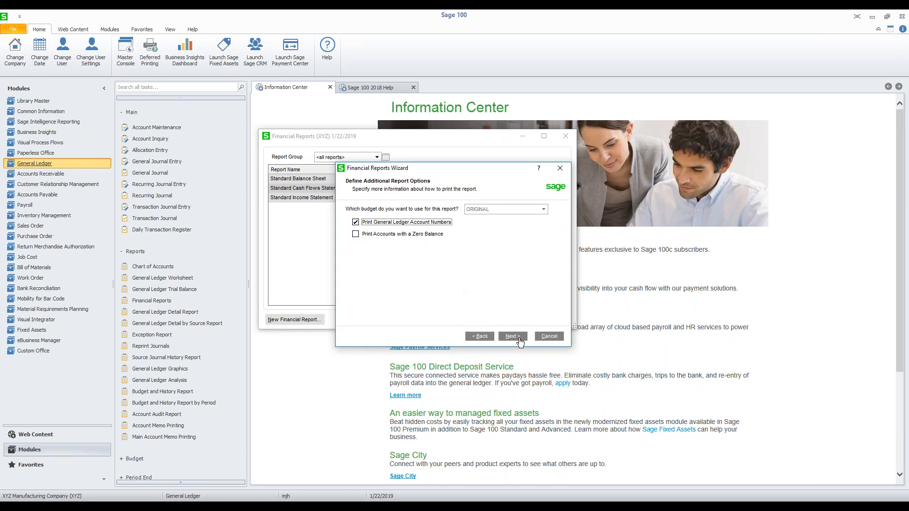
{"action": "left_click", "coordinate": [512, 336]}
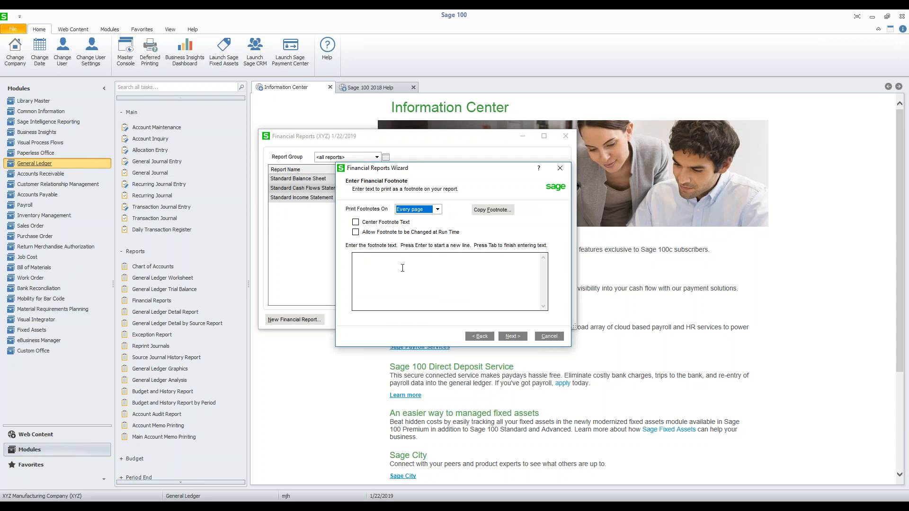
{"action": "mouse_move", "coordinate": [421, 276]}
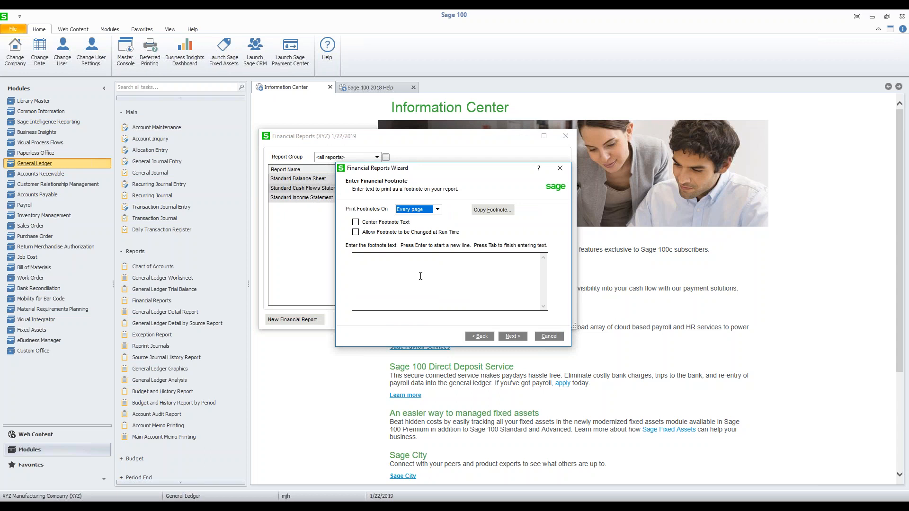
{"action": "mouse_move", "coordinate": [412, 273]}
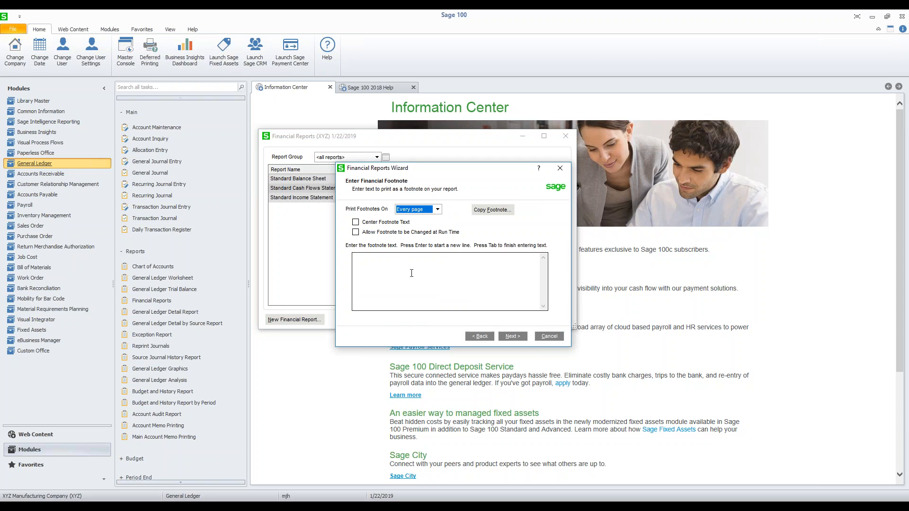
Leave footnotes printing on Every page, with no text, and reach account ranges.
{"action": "left_click", "coordinate": [438, 209]}
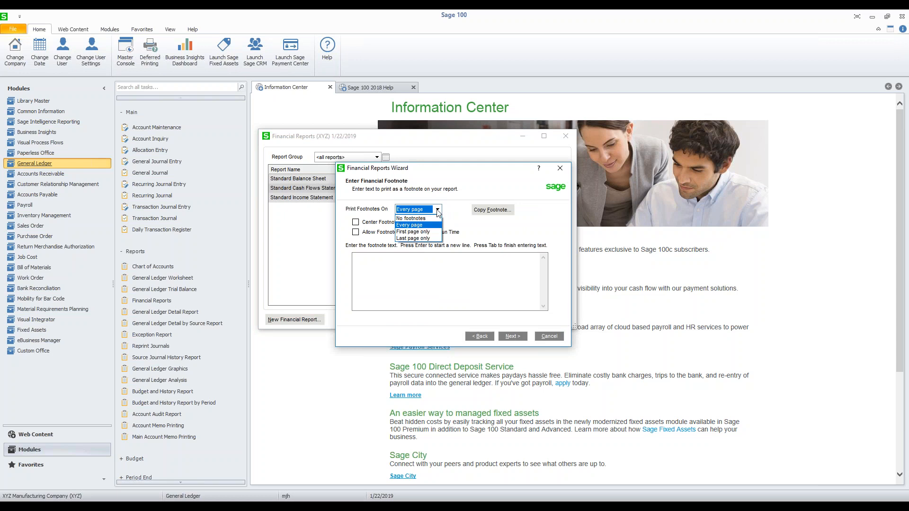
{"action": "left_click", "coordinate": [409, 225]}
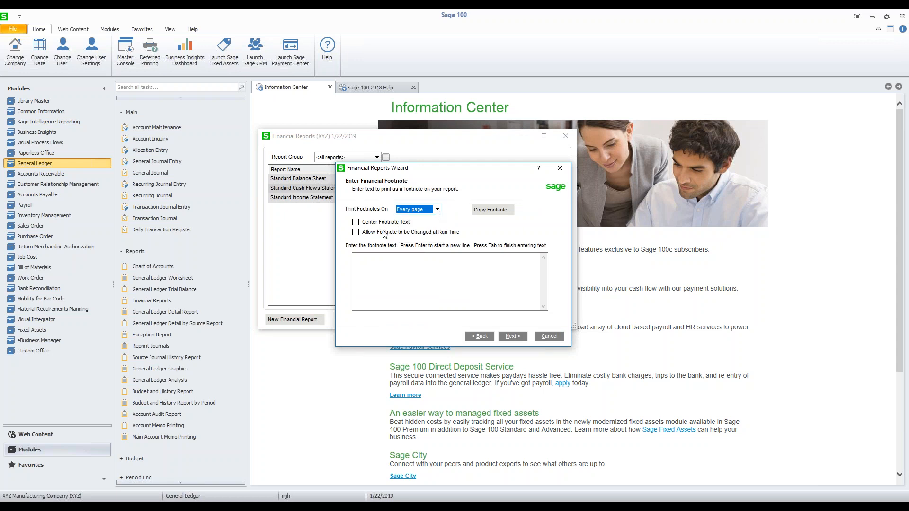
{"action": "mouse_move", "coordinate": [415, 242]}
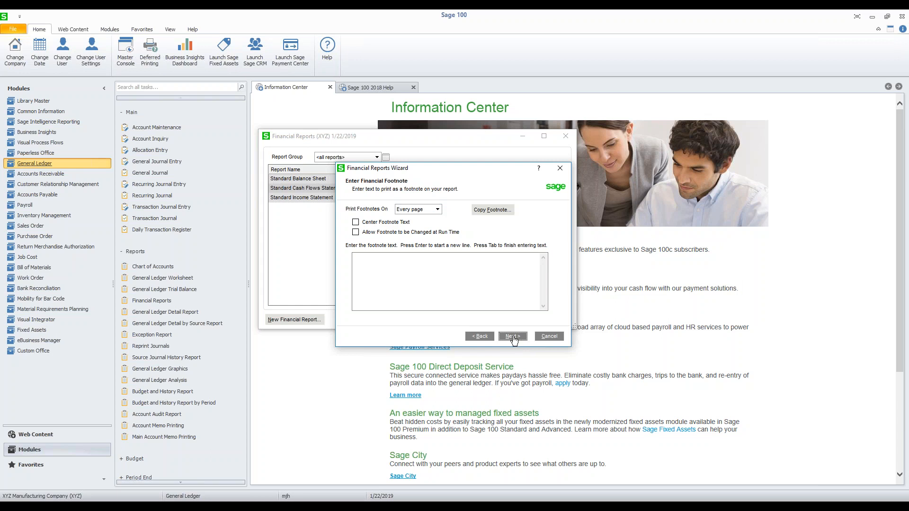
{"action": "left_click", "coordinate": [511, 337]}
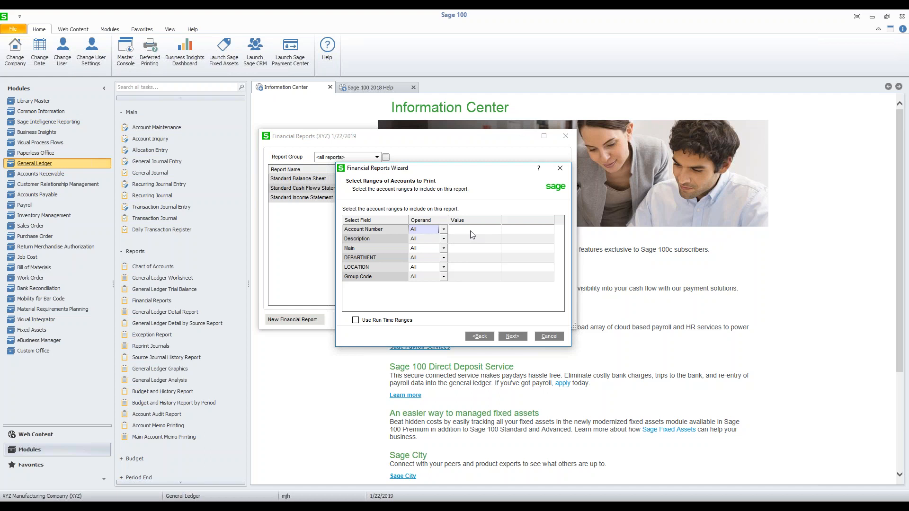
{"action": "mouse_move", "coordinate": [454, 255]}
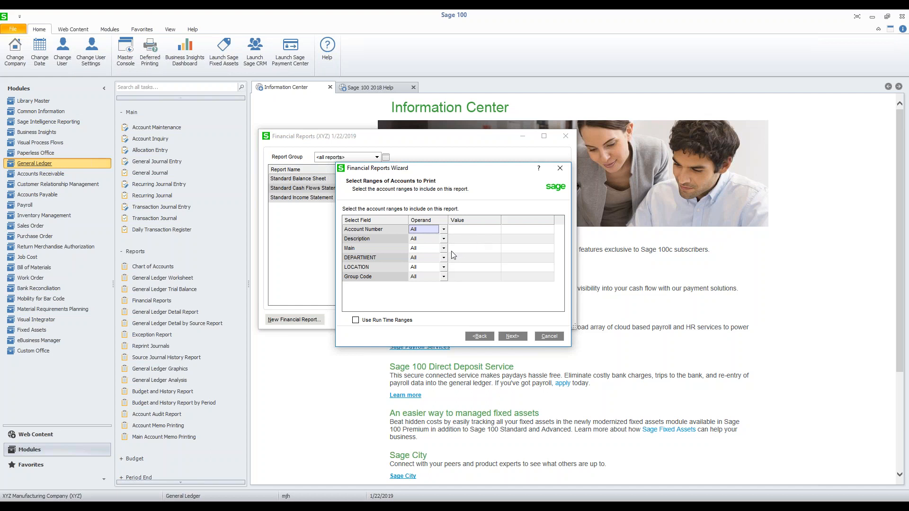
{"action": "mouse_move", "coordinate": [482, 252]}
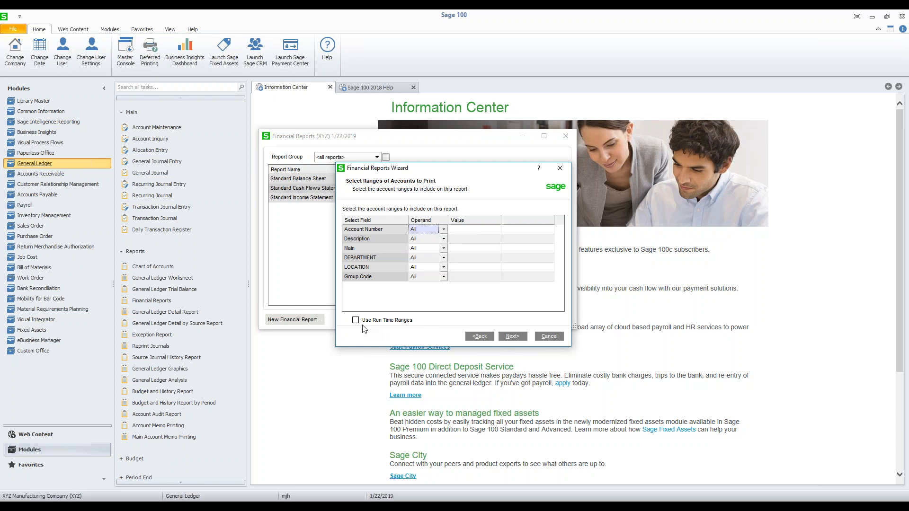
{"action": "mouse_move", "coordinate": [360, 328]}
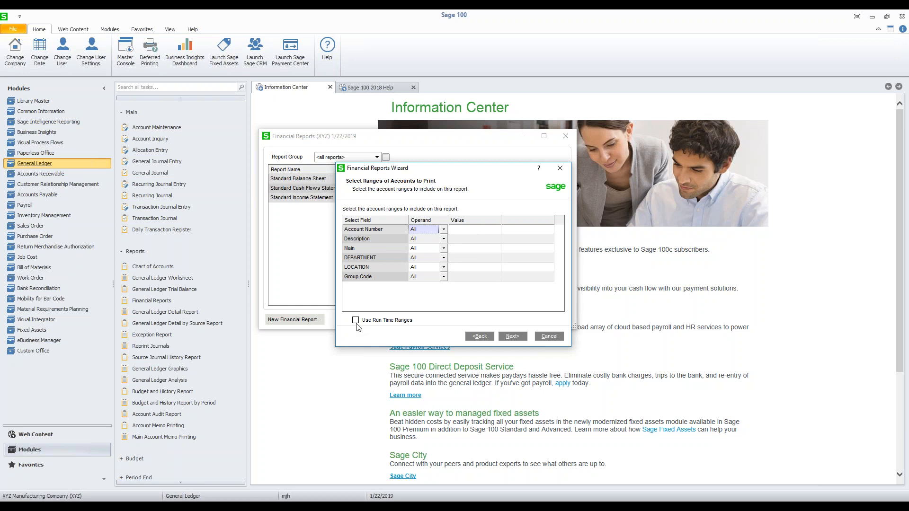
{"action": "mouse_move", "coordinate": [481, 332]}
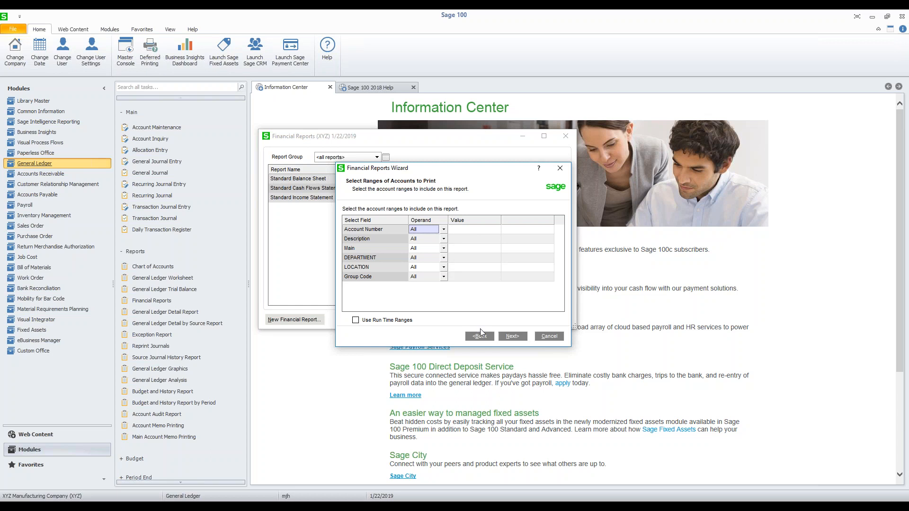
Turn on 'Print this financial report after clicking Finish' and finish the Test report.
{"action": "left_click", "coordinate": [512, 336]}
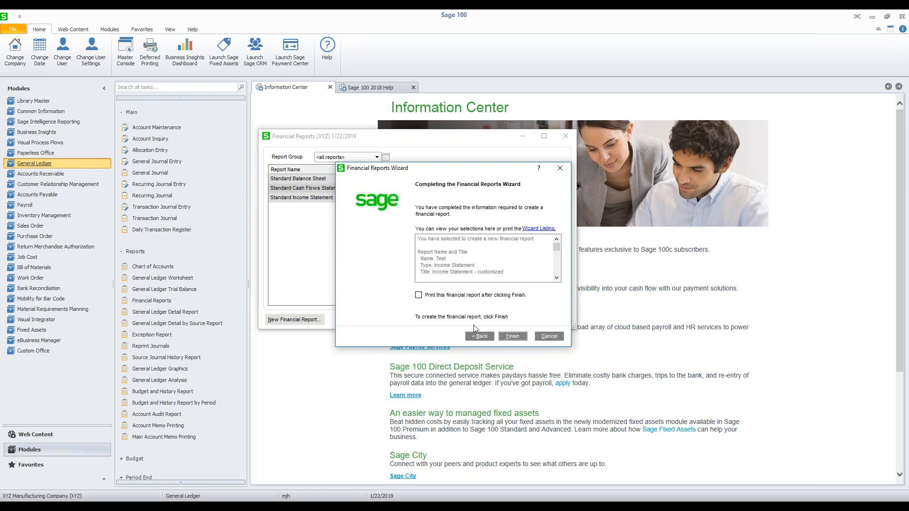
{"action": "mouse_move", "coordinate": [440, 199]}
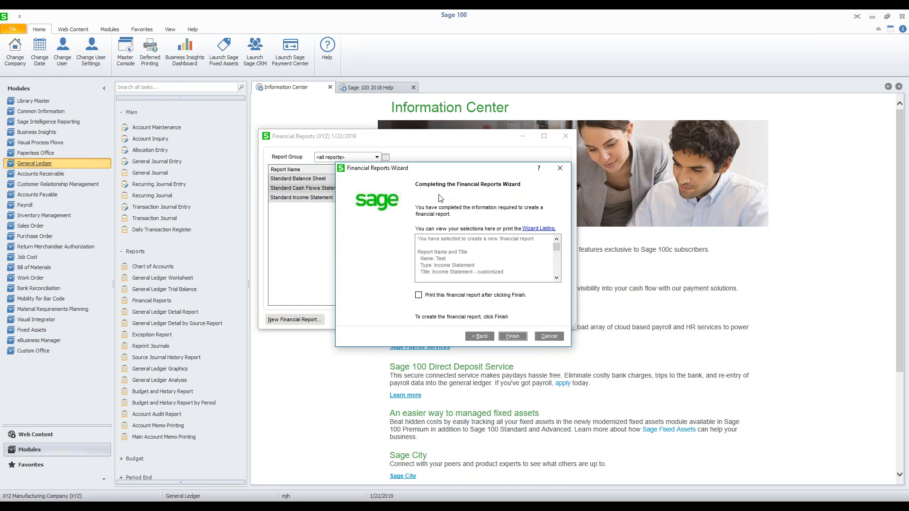
{"action": "mouse_move", "coordinate": [420, 300]}
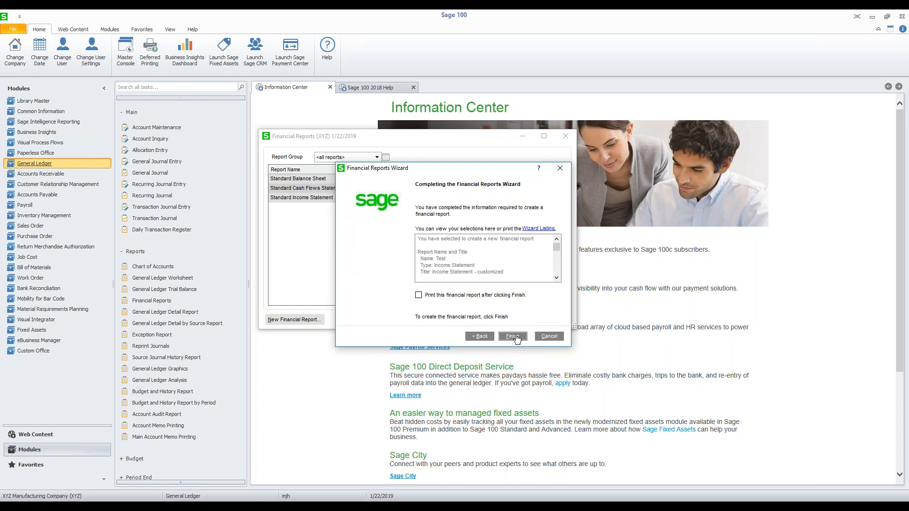
{"action": "left_click", "coordinate": [418, 295]}
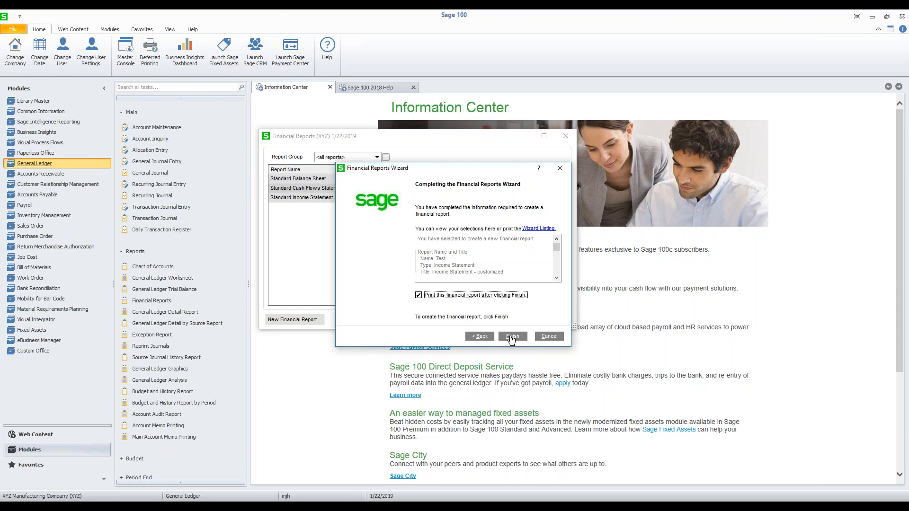
{"action": "left_click", "coordinate": [511, 336]}
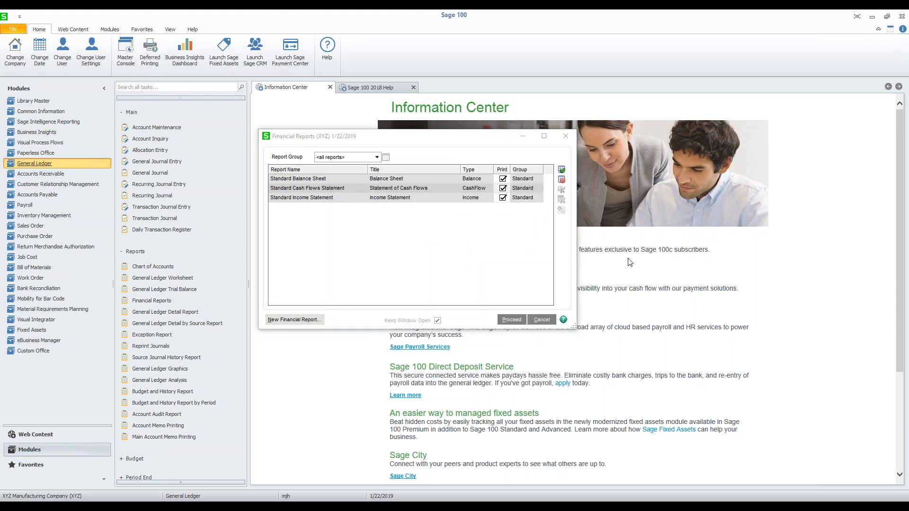
Preview the Test report for fiscal year 2020, period 05 ending 5/31/2020.
{"action": "left_click", "coordinate": [511, 320]}
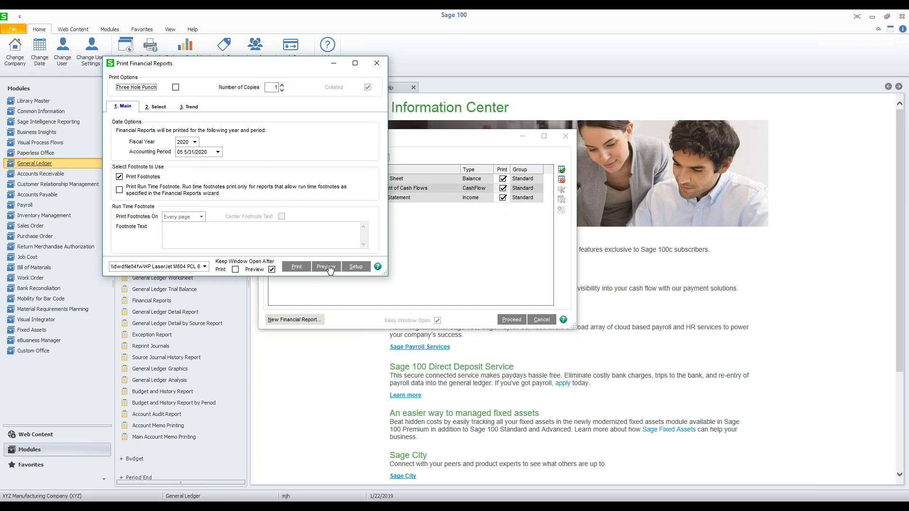
{"action": "left_click", "coordinate": [325, 266]}
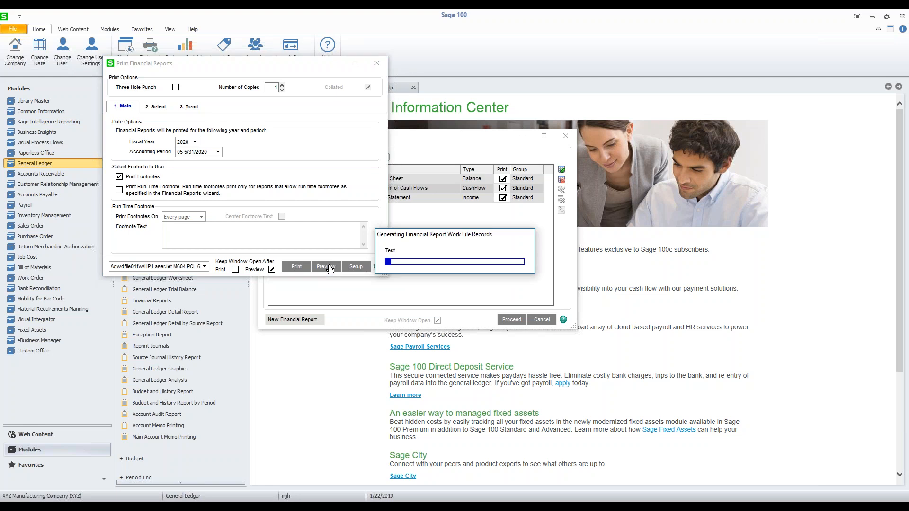
{"action": "left_click", "coordinate": [325, 266]}
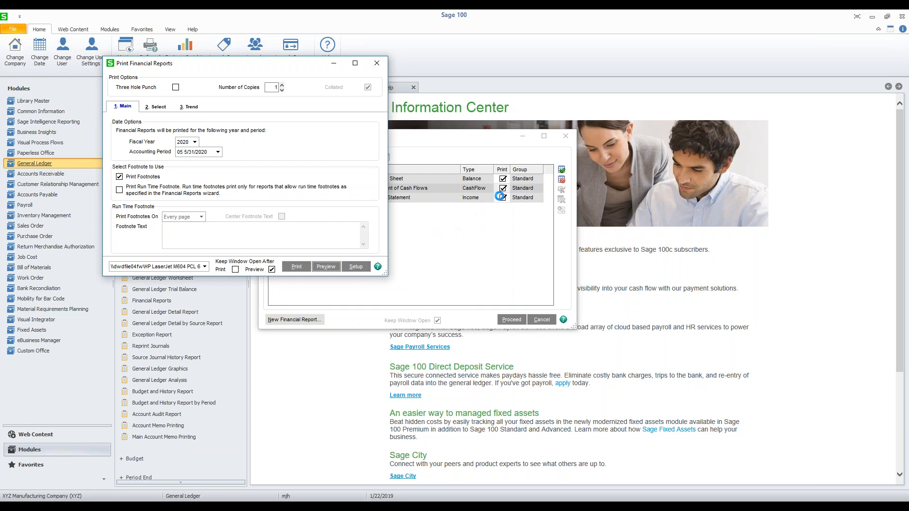
Maximize the 'Income Statement - customized' preview for periods ended 5/31/2020.
{"action": "left_click", "coordinate": [326, 266]}
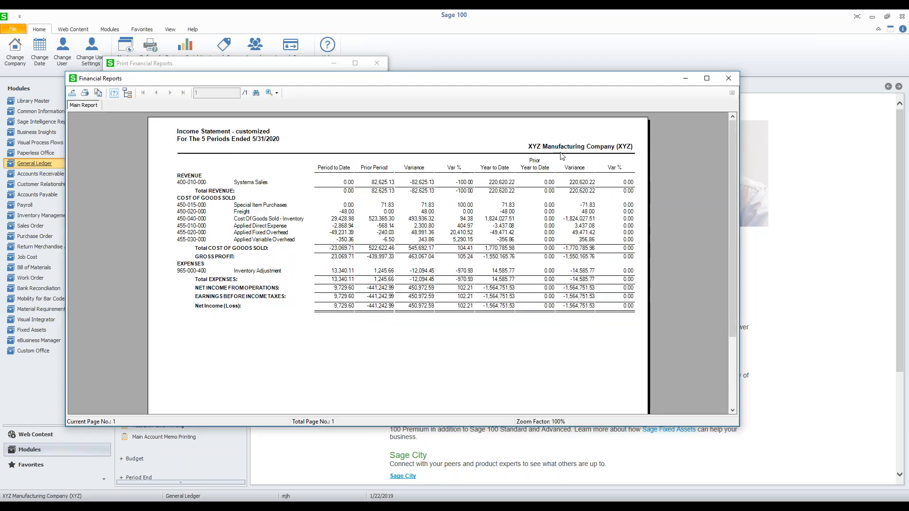
{"action": "left_click", "coordinate": [706, 79]}
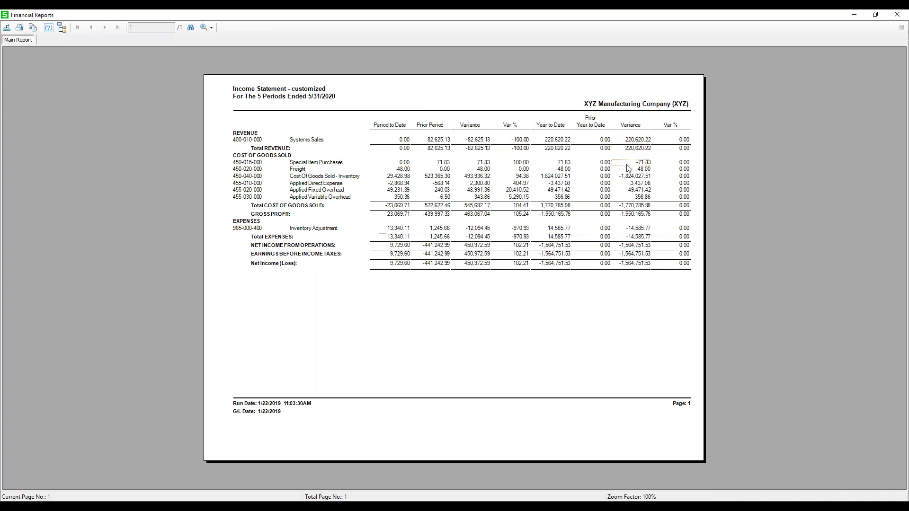
{"action": "mouse_move", "coordinate": [597, 250]}
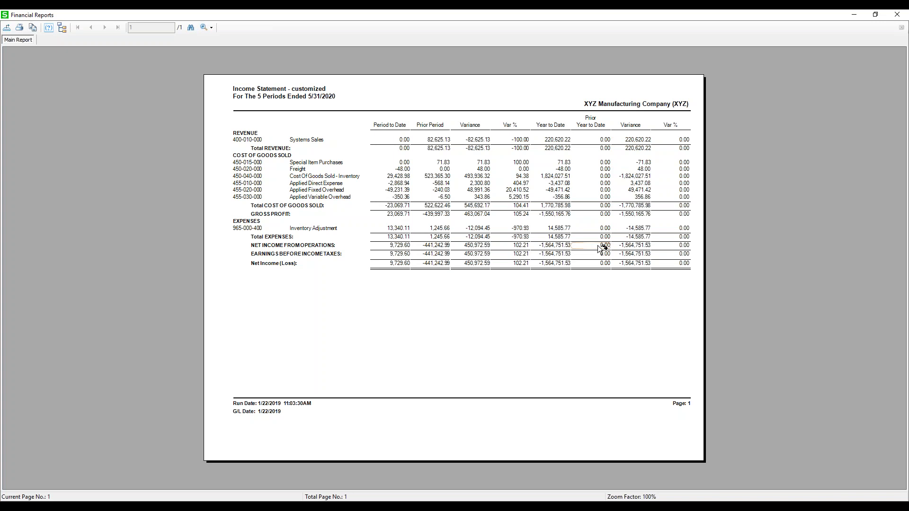